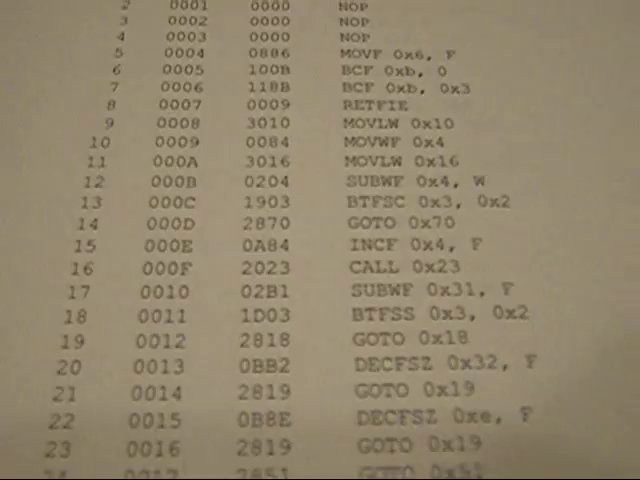
scroll(down, 3)
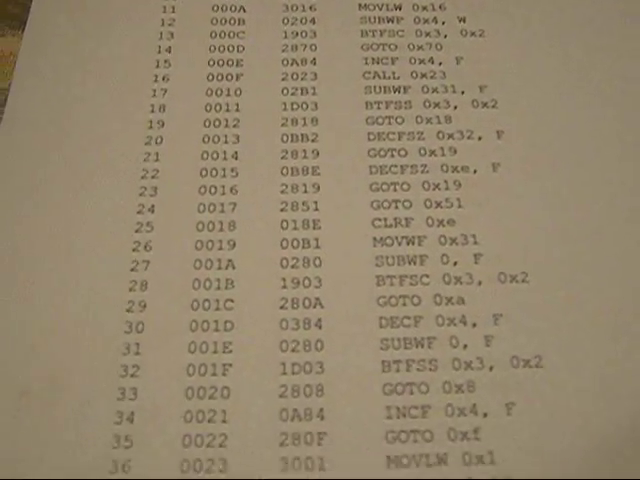
scroll(down, 3)
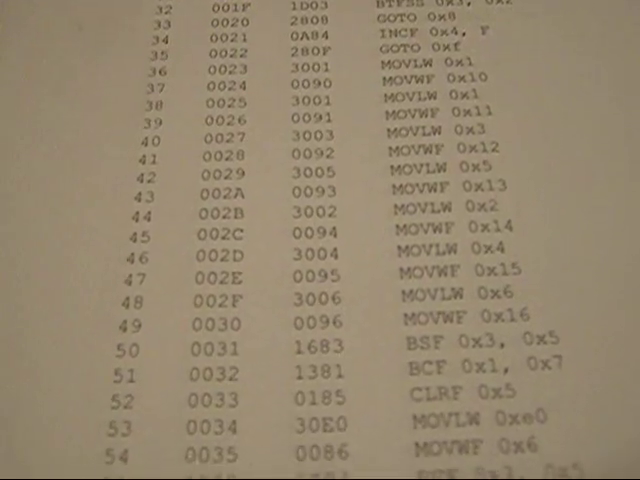
scroll(down, 3)
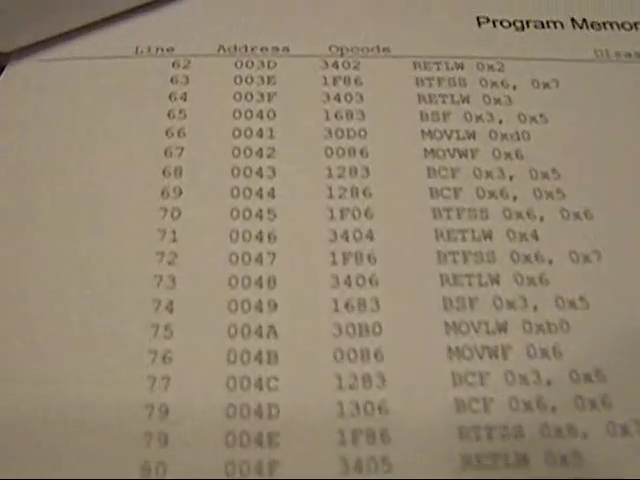
scroll(down, 3)
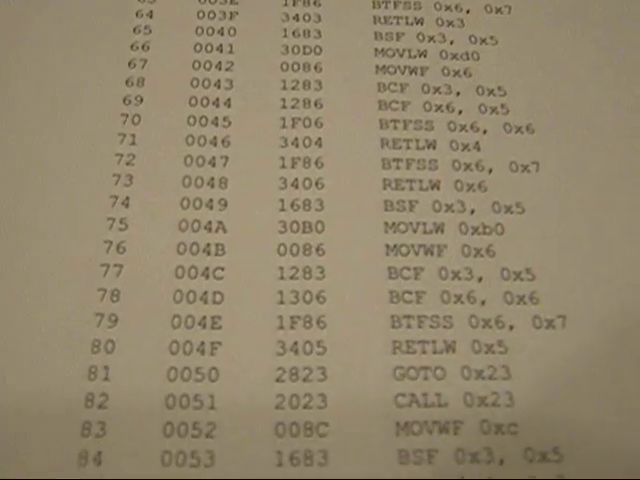
scroll(down, 3)
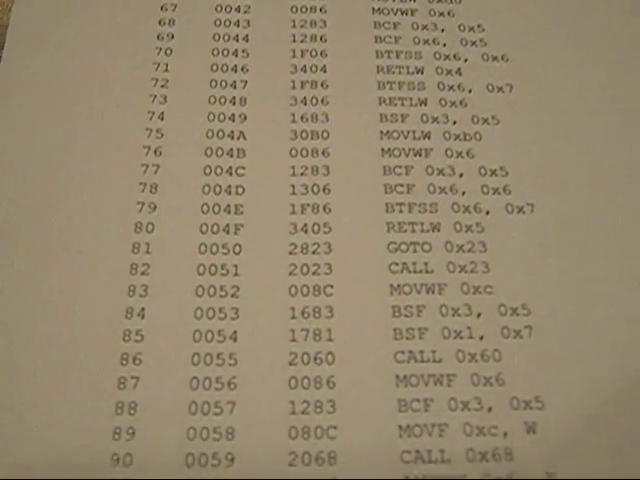
scroll(down, 3)
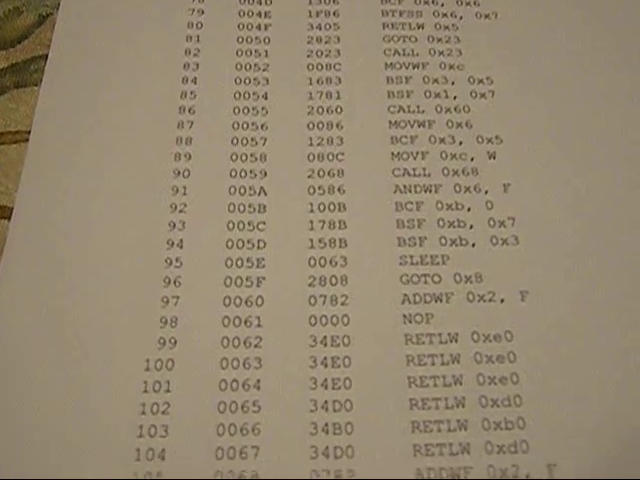
scroll(down, 3)
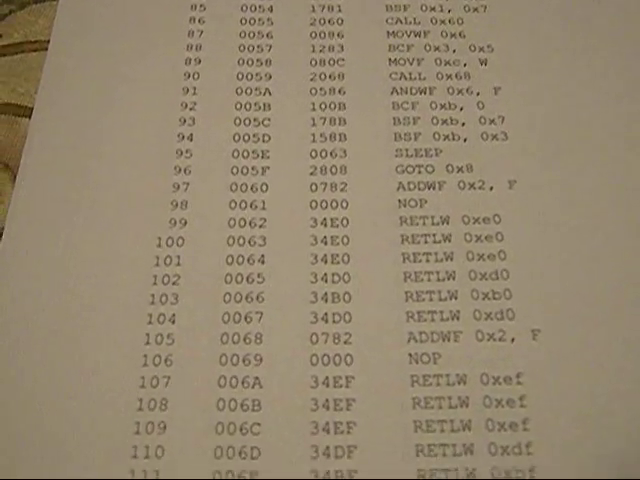
scroll(down, 3)
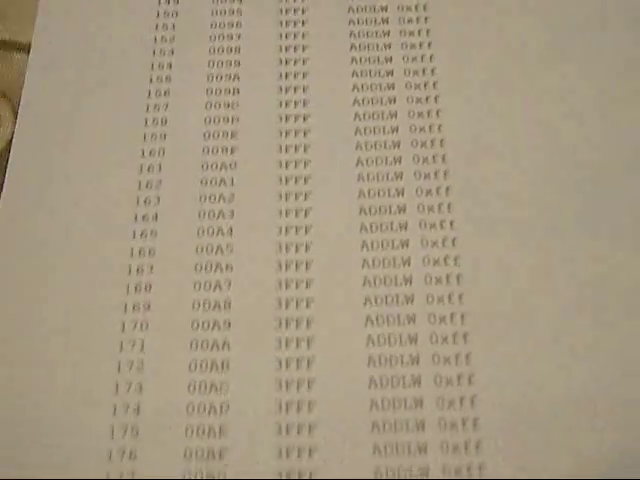